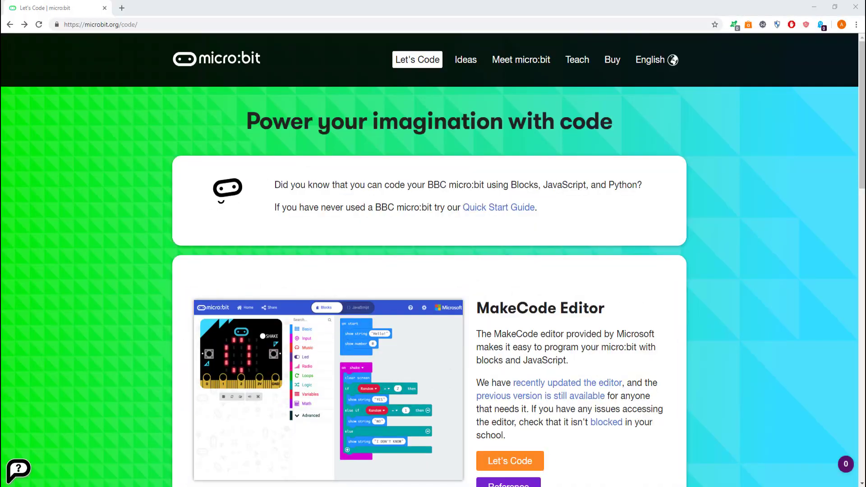
pyautogui.moveTo(3, 77)
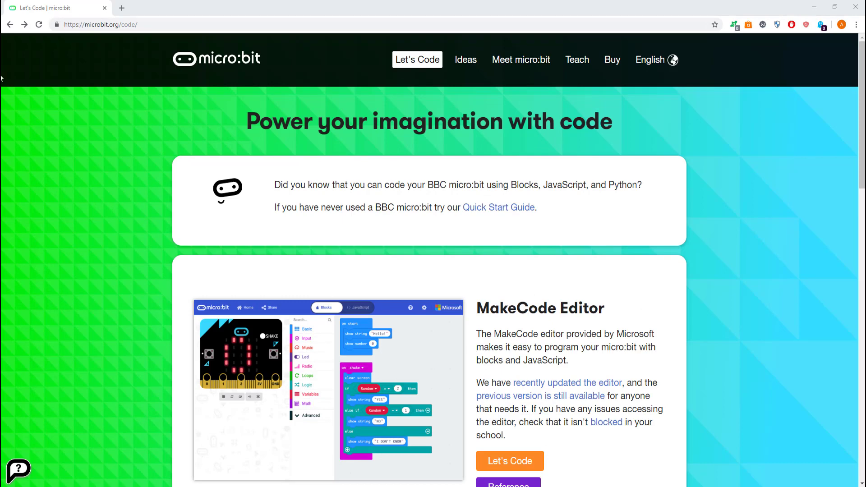
# Step: Start a new MakeCode Editor project from the micro:bit Let's Code page
pyautogui.scroll(-3)
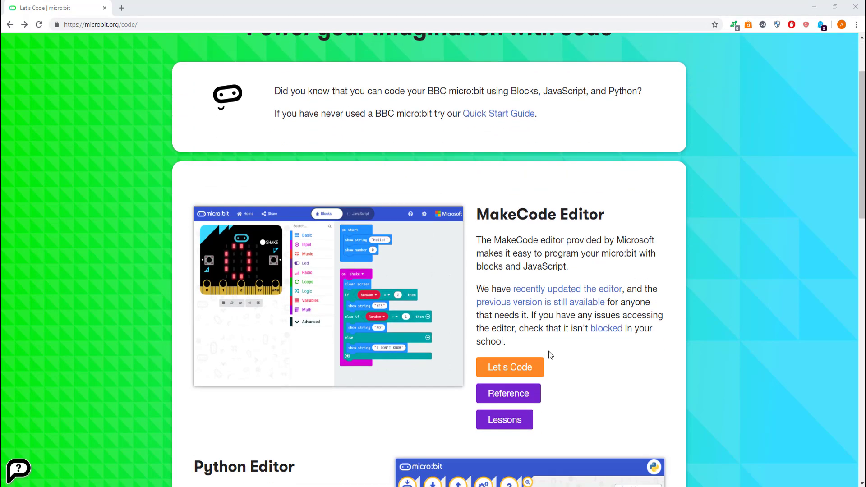
pyautogui.click(508, 366)
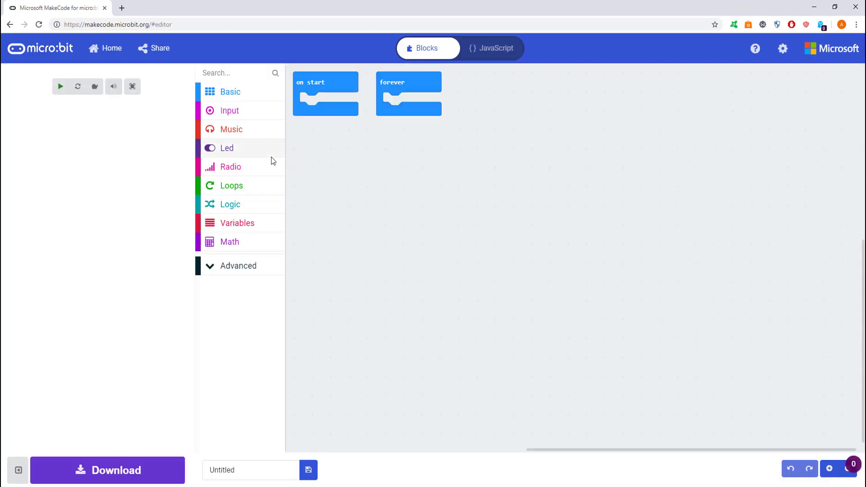
pyautogui.click(782, 49)
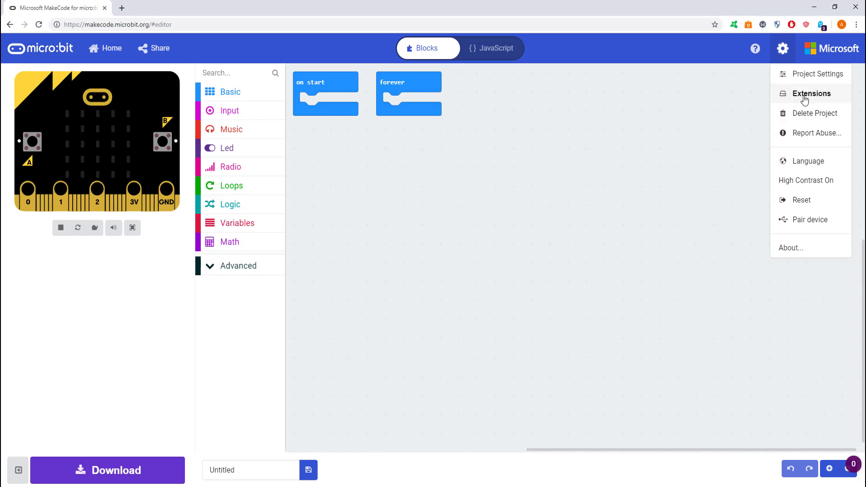
# Step: Add the RingbitCar extension by searching 'ring', and delete the unused forever block
pyautogui.click(811, 93)
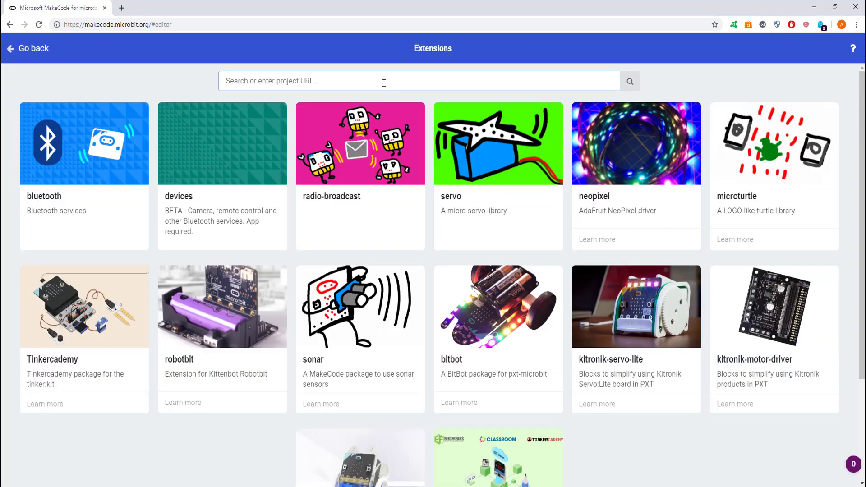
pyautogui.write('ring')
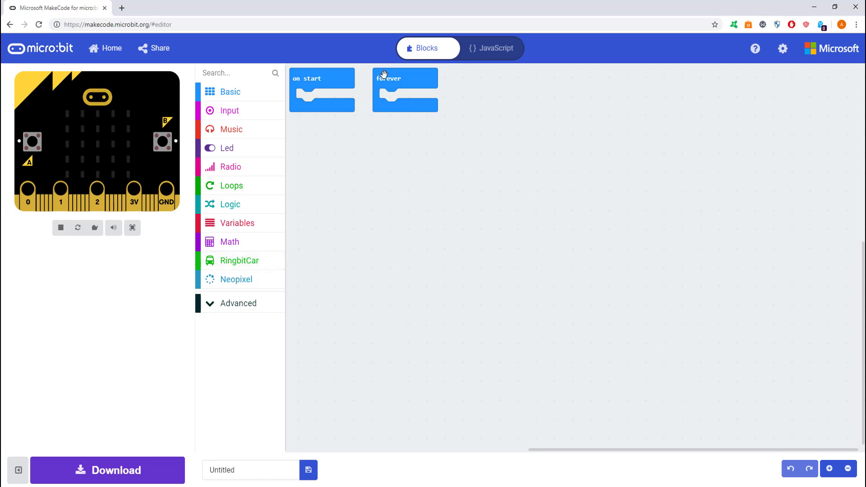
pyautogui.moveTo(405, 78); pyautogui.dragTo(389, 458)
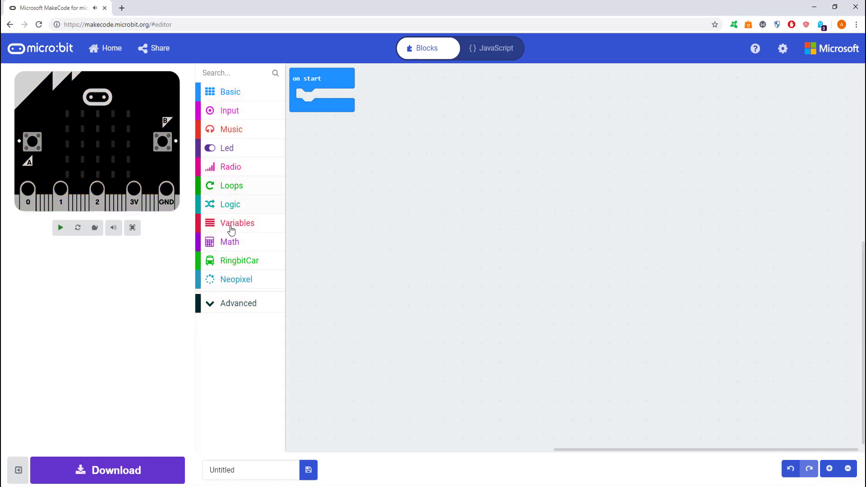
# Step: Set wheel pins P1 and P2 in on start, and make button A go straight at full speed
pyautogui.click(239, 260)
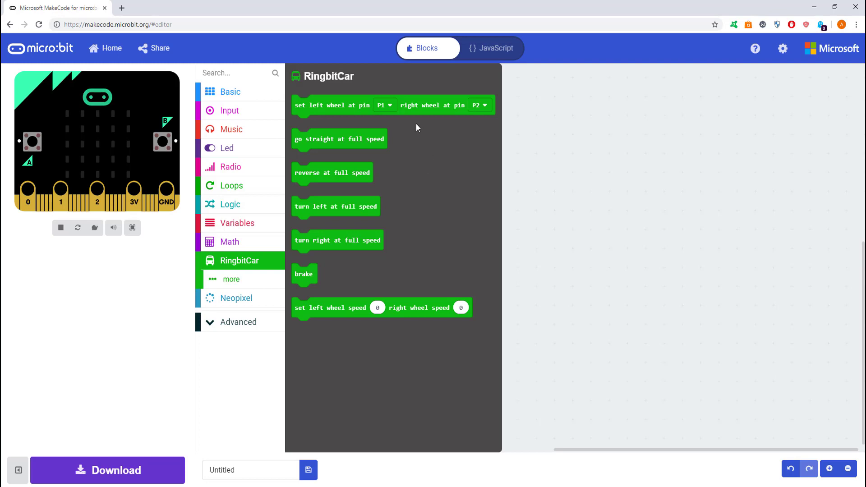
pyautogui.moveTo(332, 105); pyautogui.dragTo(340, 99)
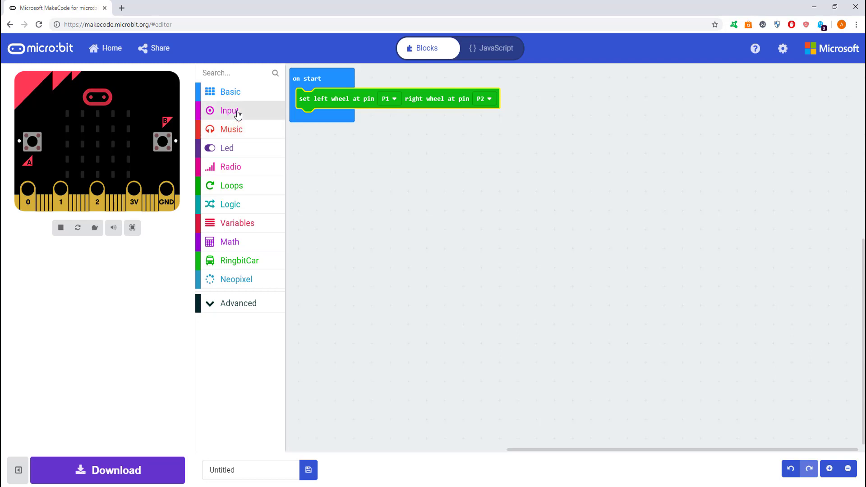
pyautogui.click(229, 110)
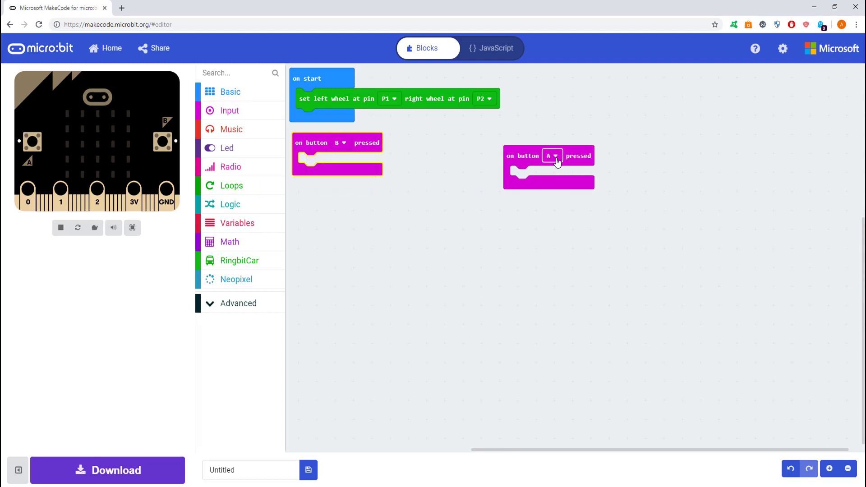
pyautogui.moveTo(548, 167); pyautogui.dragTo(413, 211)
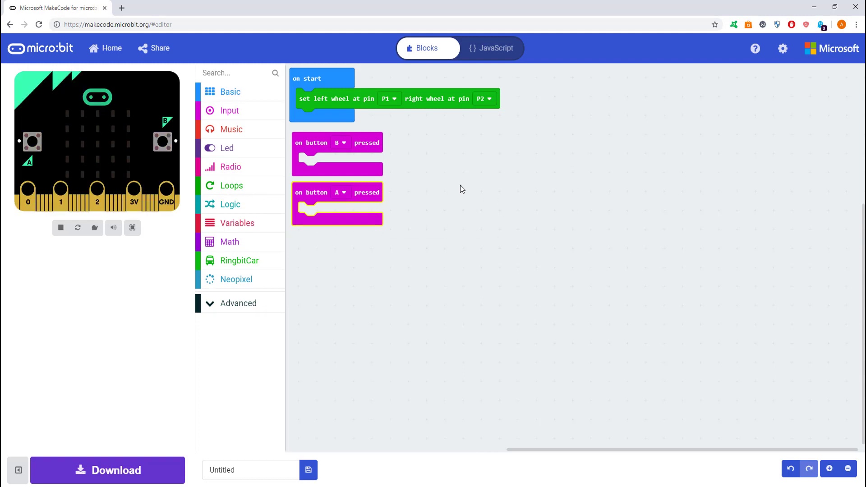
pyautogui.click(239, 260)
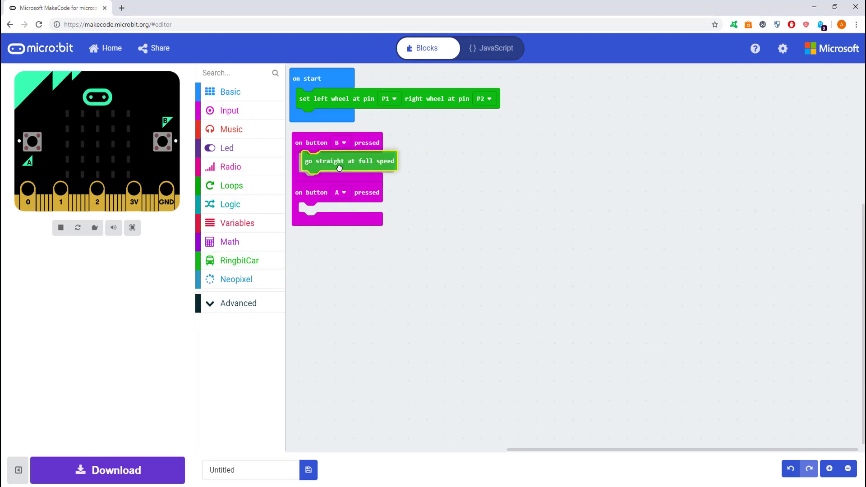
pyautogui.moveTo(348, 160); pyautogui.dragTo(343, 197)
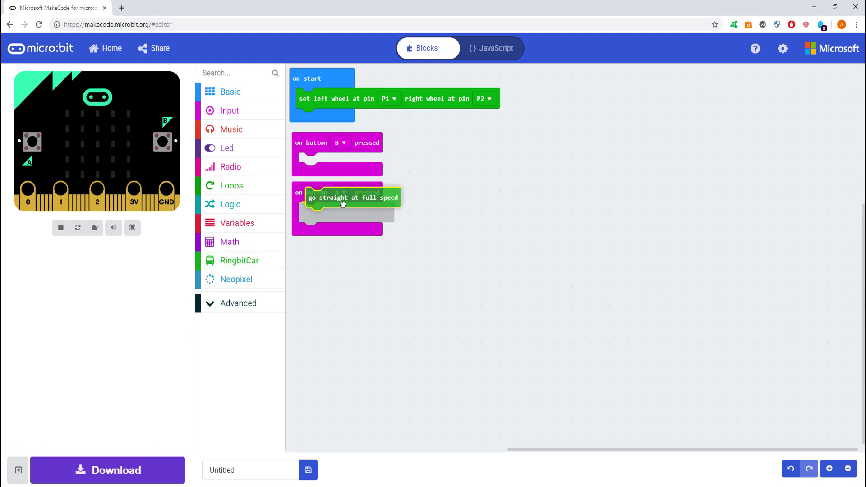
pyautogui.moveTo(342, 197); pyautogui.dragTo(335, 208)
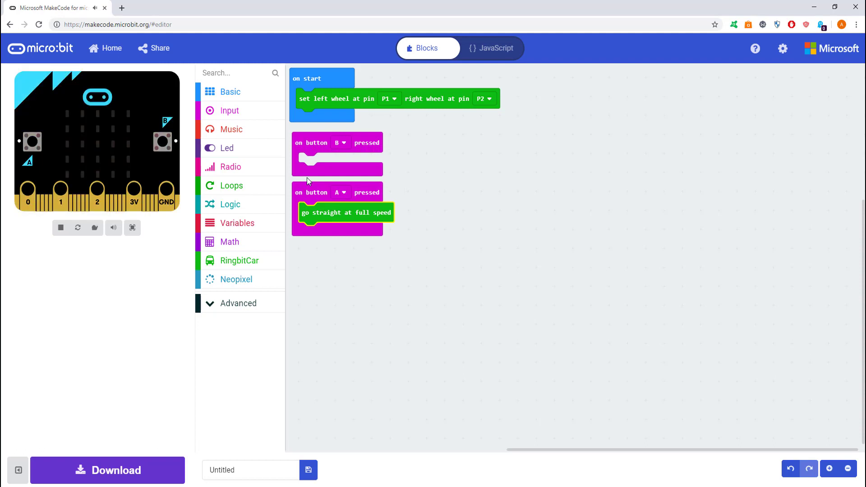
pyautogui.moveTo(238, 265)
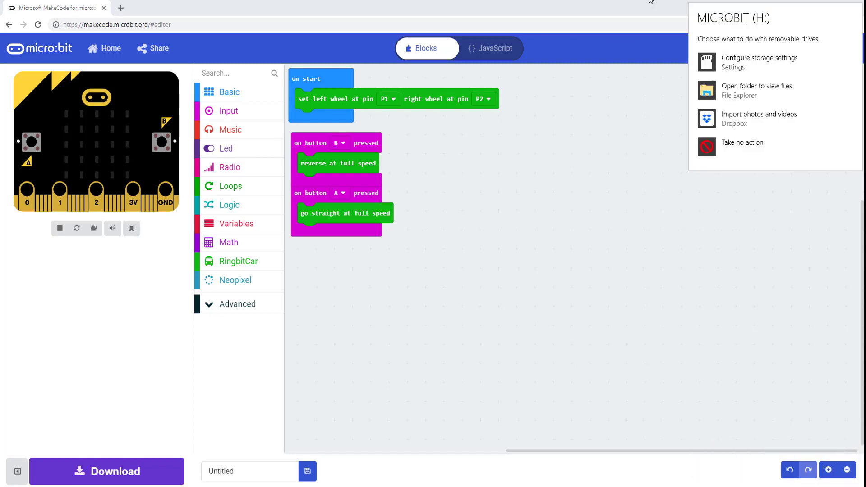
# Step: View and close the MICROBIT drive, then download the program as microbit-Untitled.hex
pyautogui.click(756, 90)
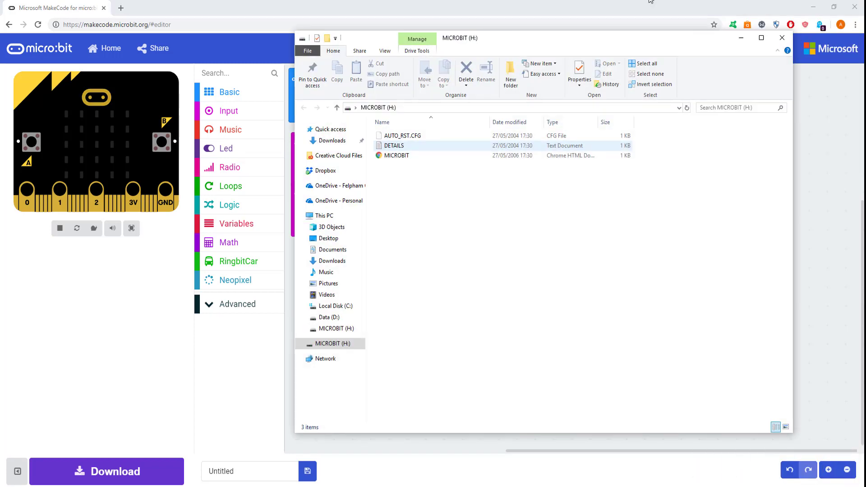
pyautogui.click(781, 37)
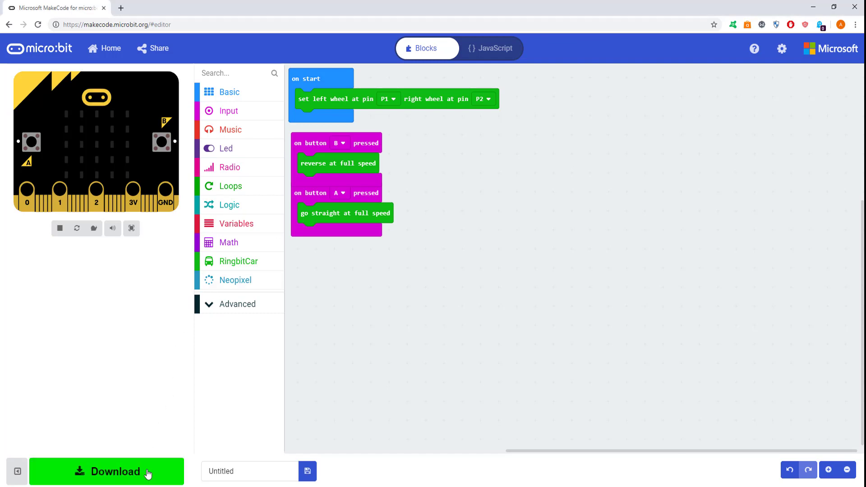
pyautogui.click(106, 470)
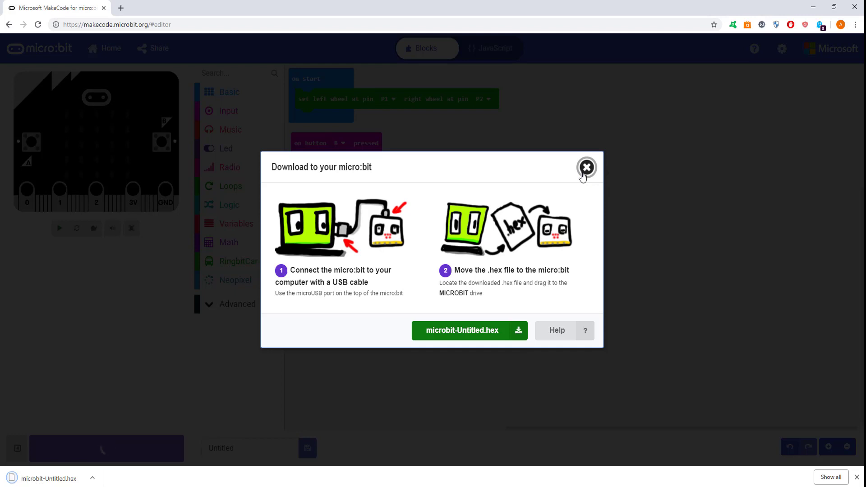
pyautogui.click(586, 167)
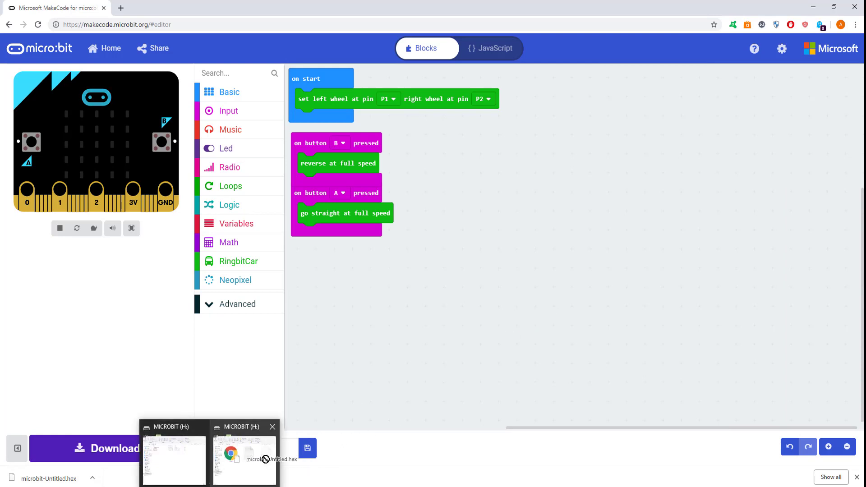
pyautogui.click(244, 460)
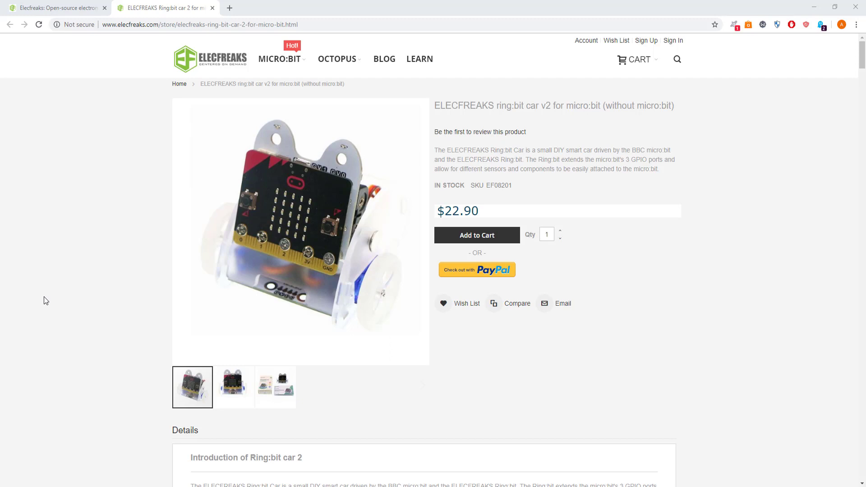
pyautogui.moveTo(100, 79)
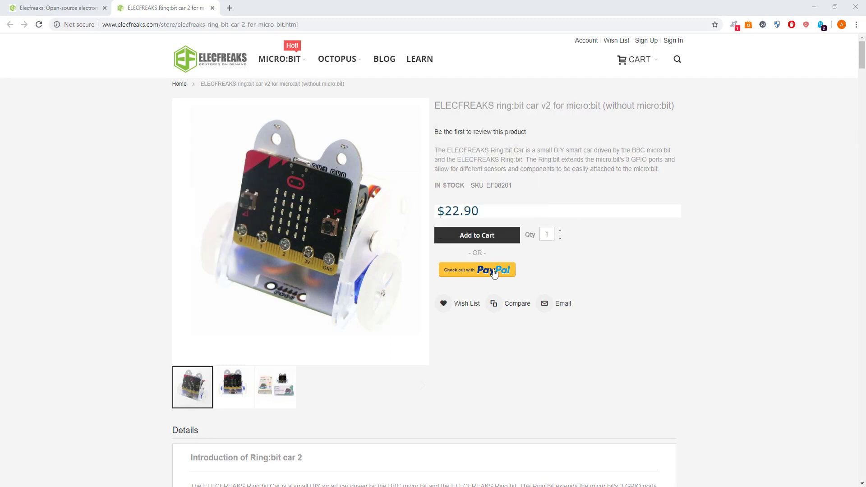
pyautogui.moveTo(607, 283)
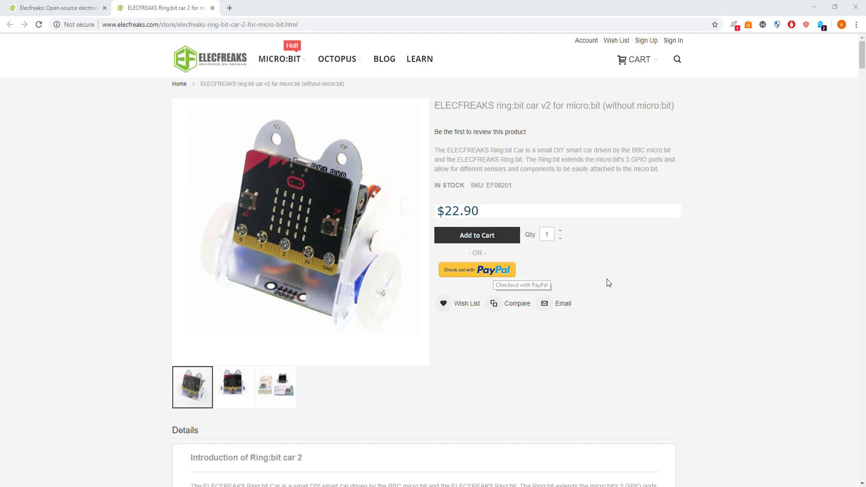
# Step: Scroll the Ring:bit car product page past Case Show and the package to the PWM graph
pyautogui.scroll(-3)
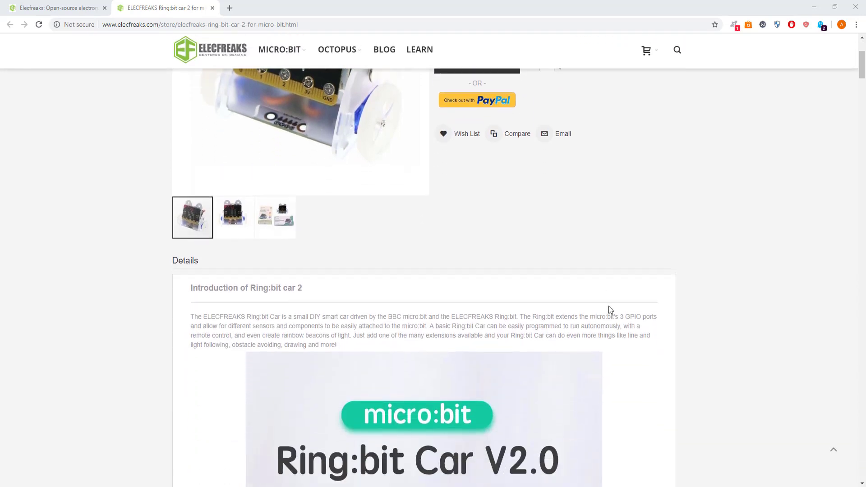
pyautogui.scroll(-3)
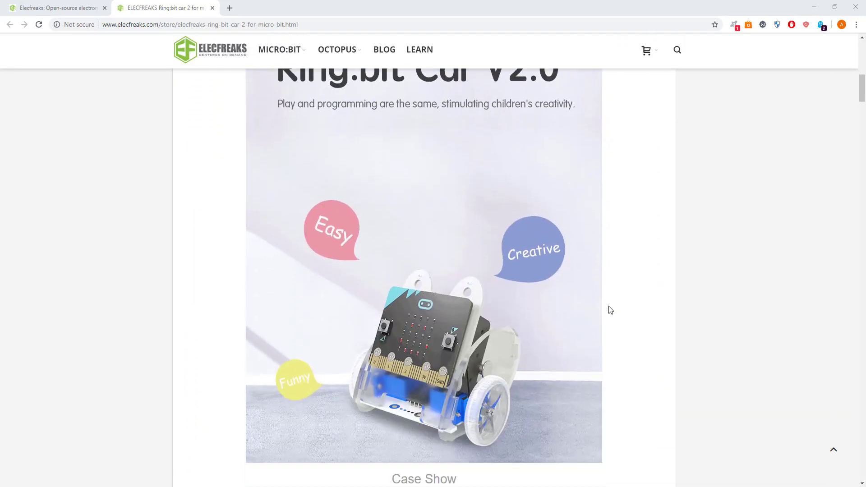
pyautogui.scroll(-3)
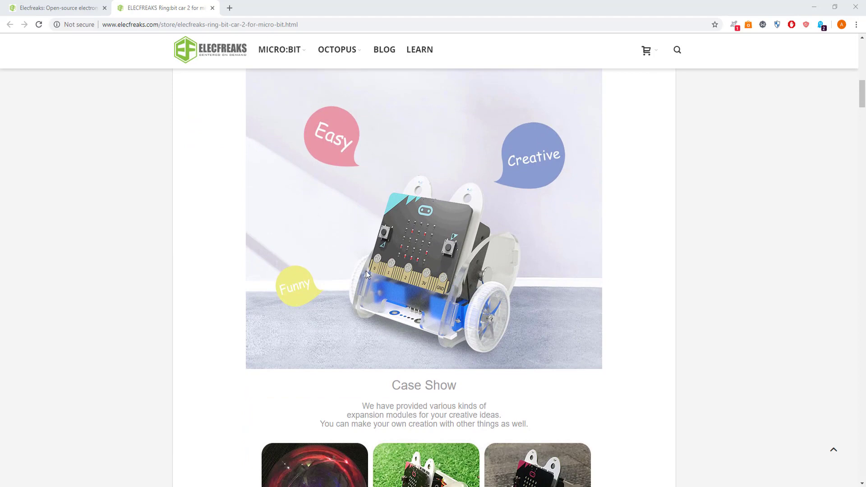
pyautogui.moveTo(516, 251)
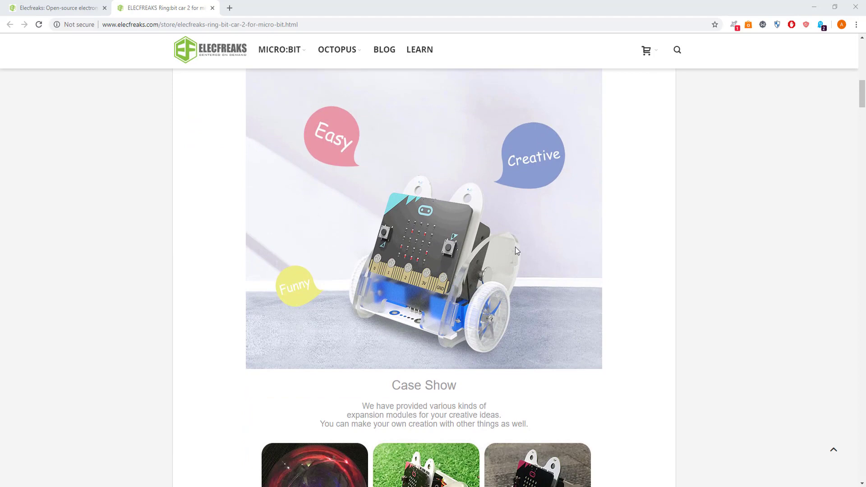
pyautogui.scroll(-3)
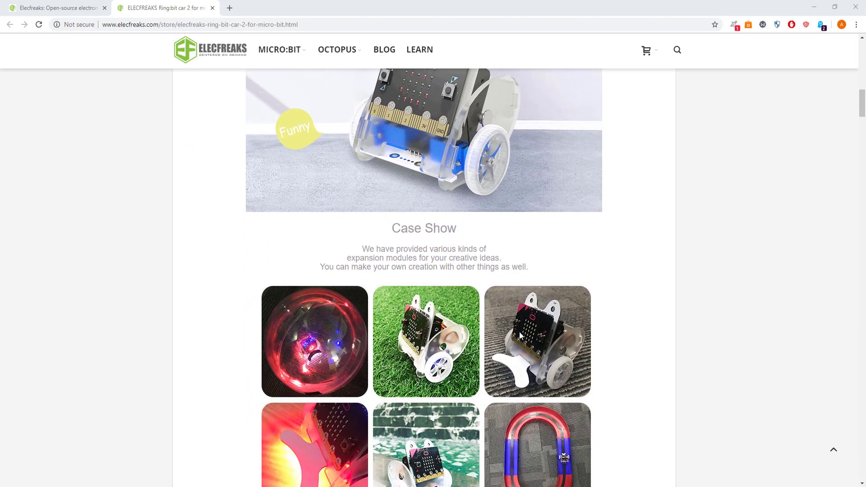
pyautogui.scroll(-3)
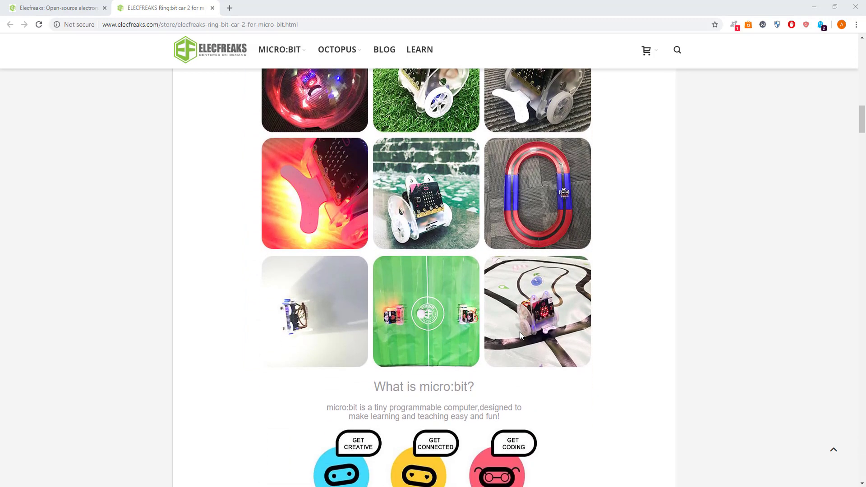
pyautogui.scroll(-3)
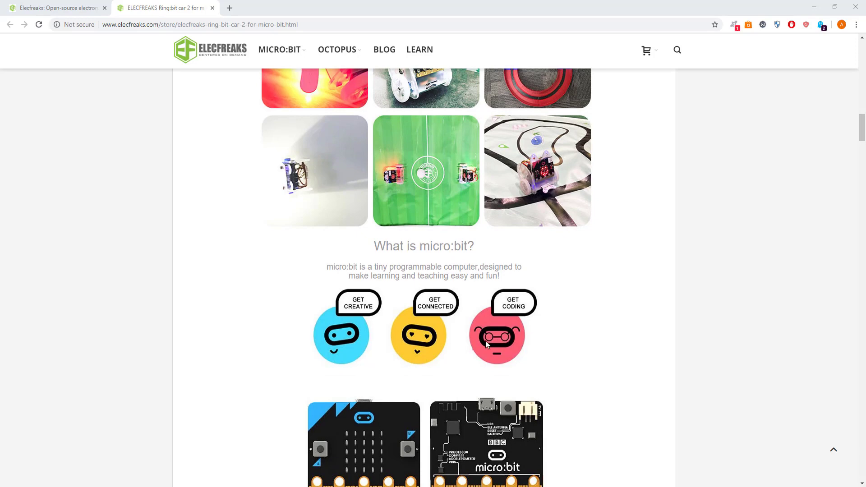
pyautogui.scroll(-3)
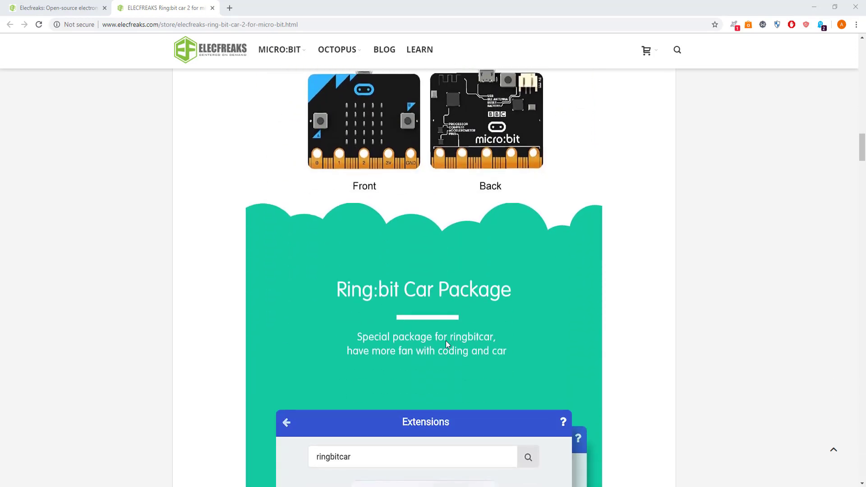
pyautogui.scroll(-3)
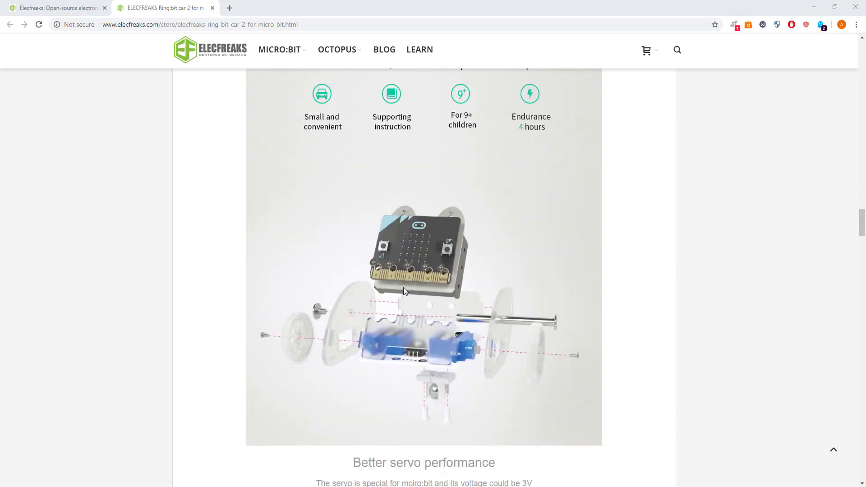
pyautogui.moveTo(386, 360)
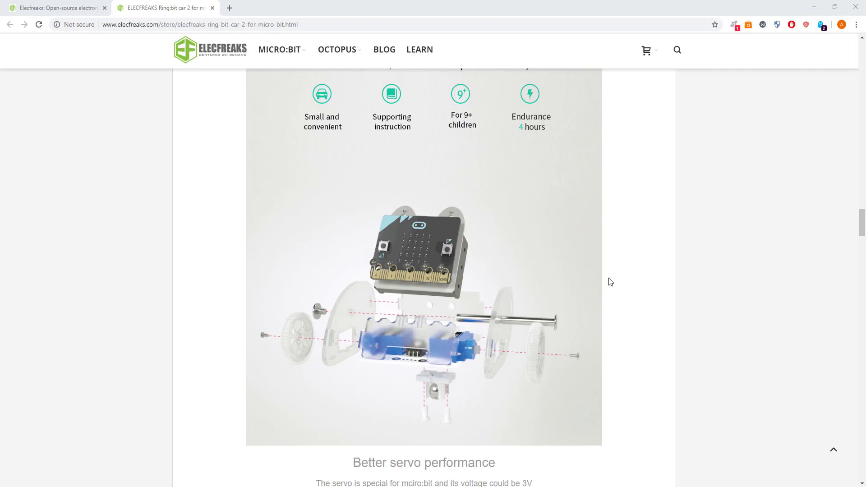
pyautogui.moveTo(397, 305)
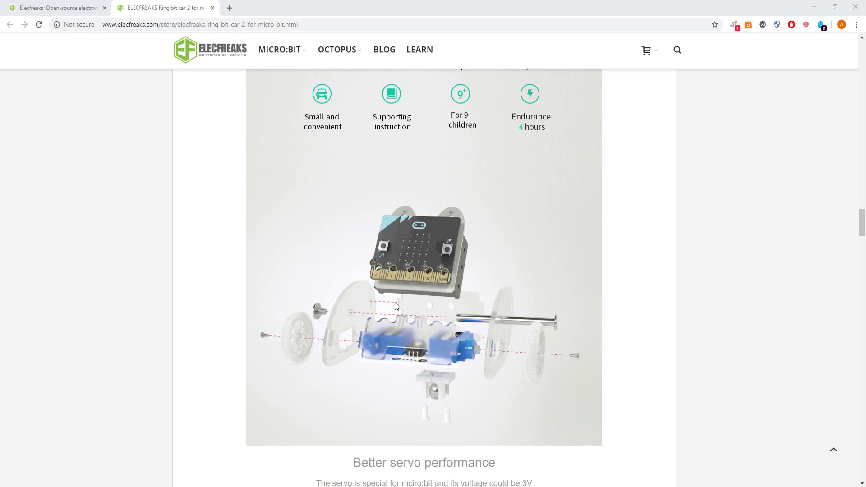
pyautogui.scroll(-3)
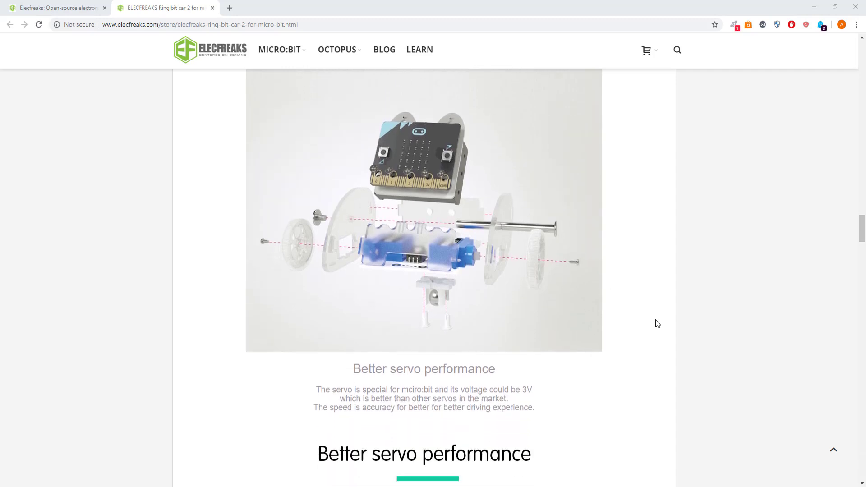
pyautogui.scroll(-3)
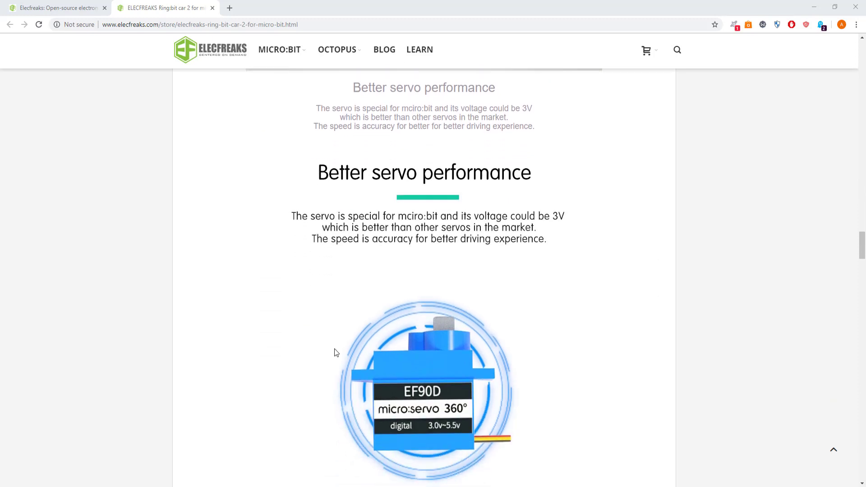
pyautogui.moveTo(513, 338)
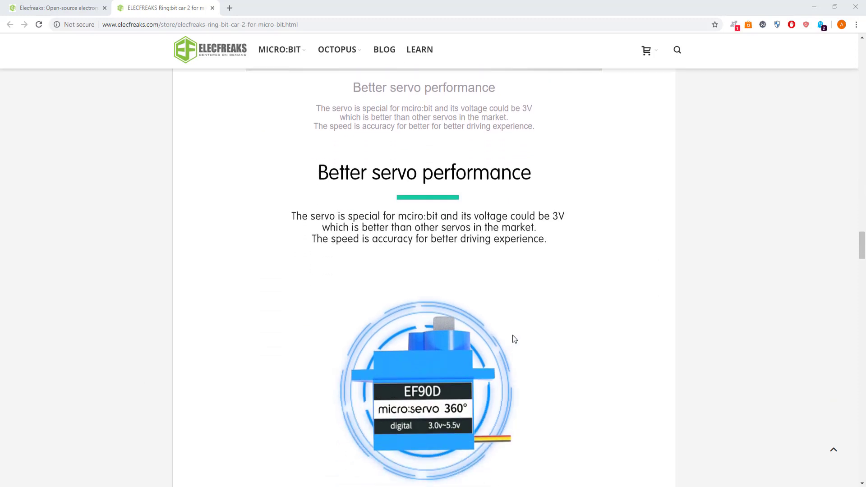
pyautogui.moveTo(320, 183)
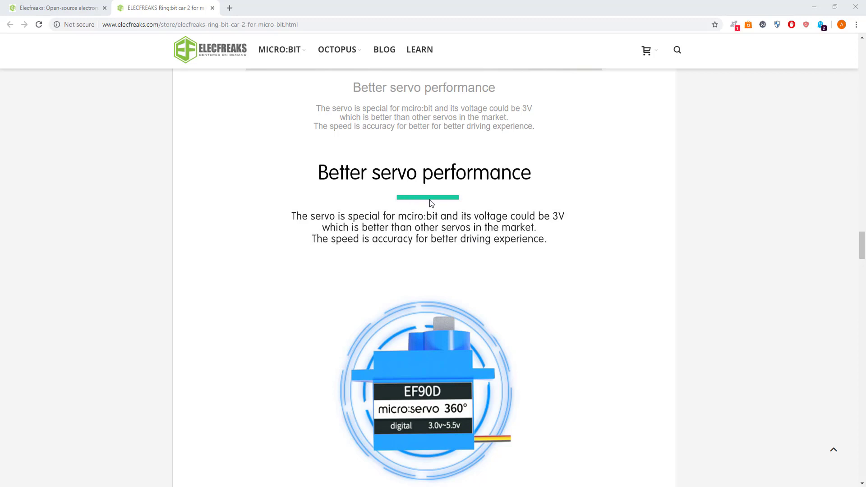
pyautogui.scroll(-3)
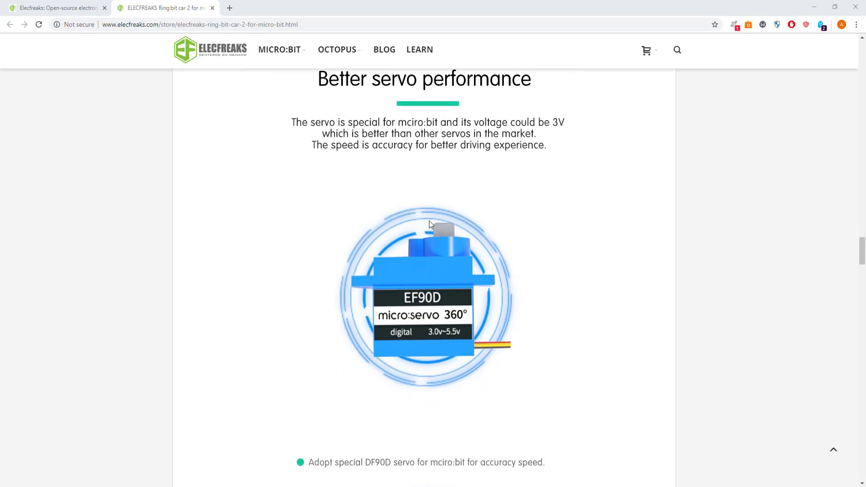
pyautogui.scroll(-3)
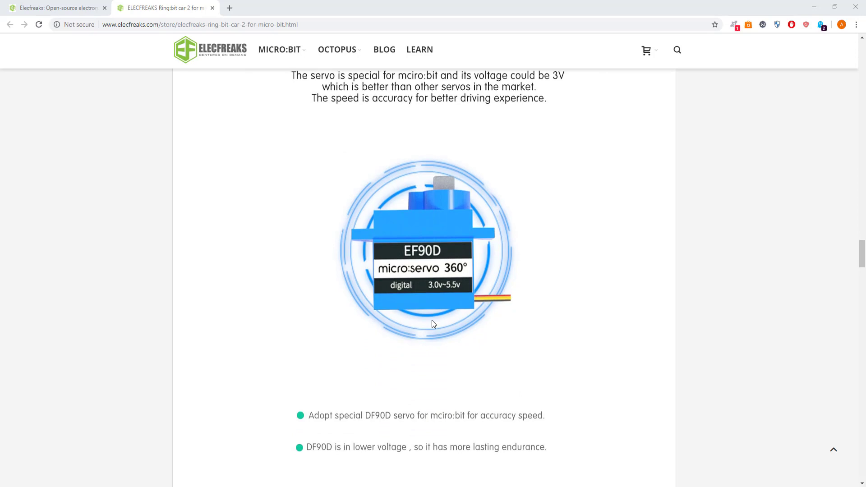
pyautogui.scroll(-3)
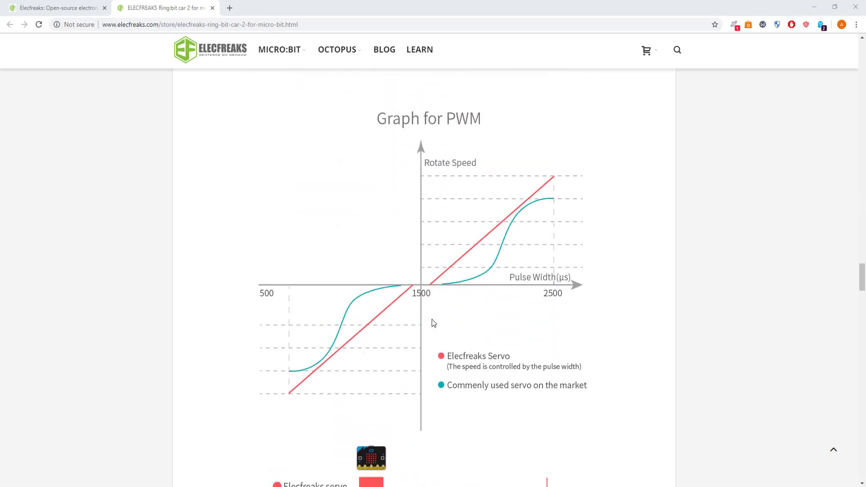